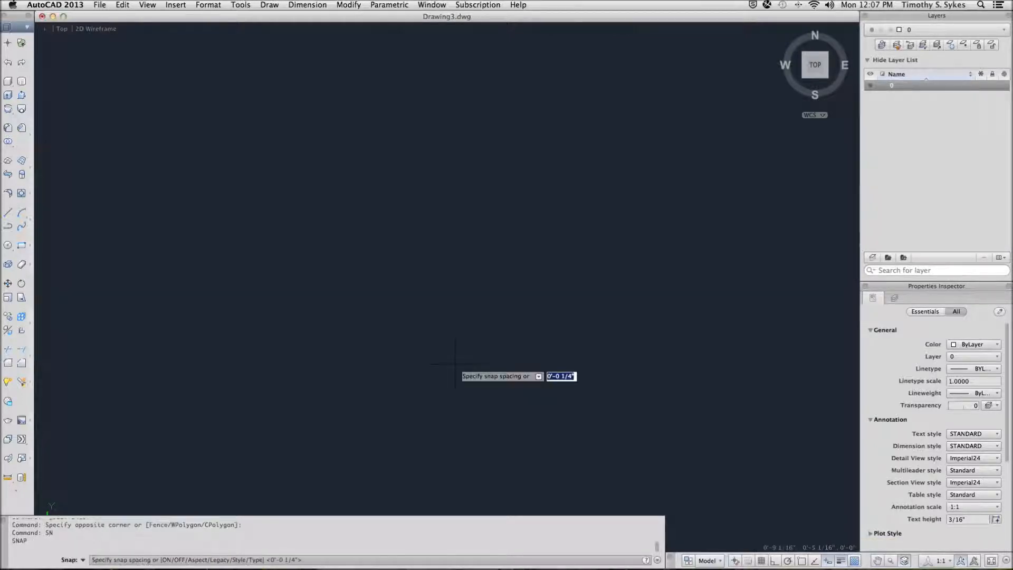
# Switch the snap style to Isometric via the SN command's Style option
pyautogui.click(539, 376)
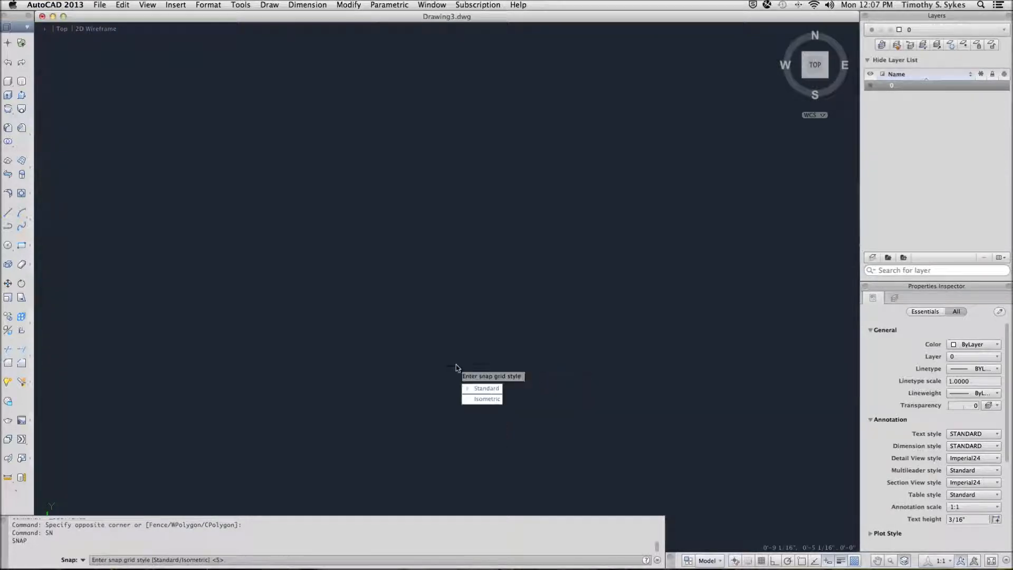
pyautogui.click(483, 389)
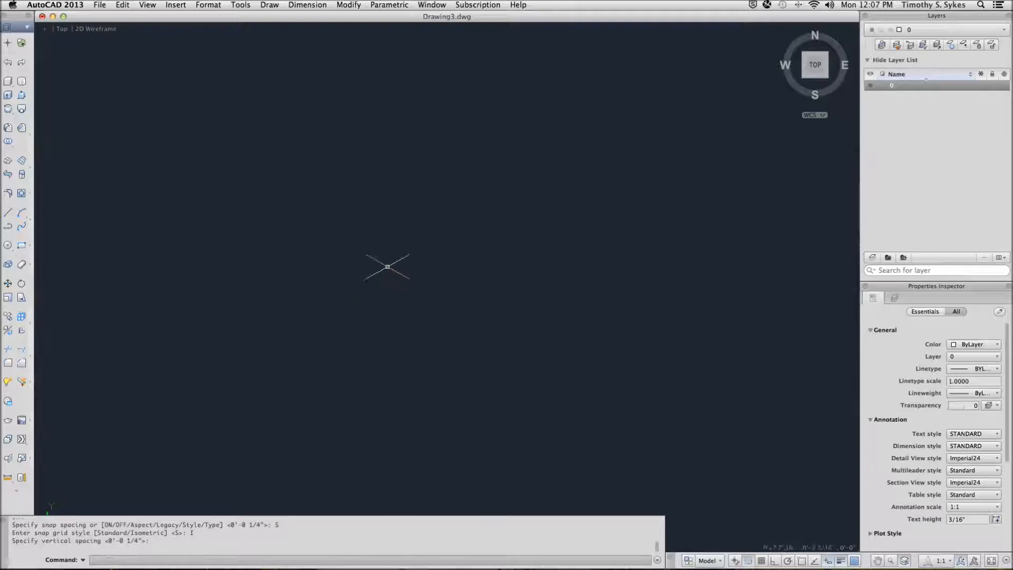
pyautogui.moveTo(384, 263)
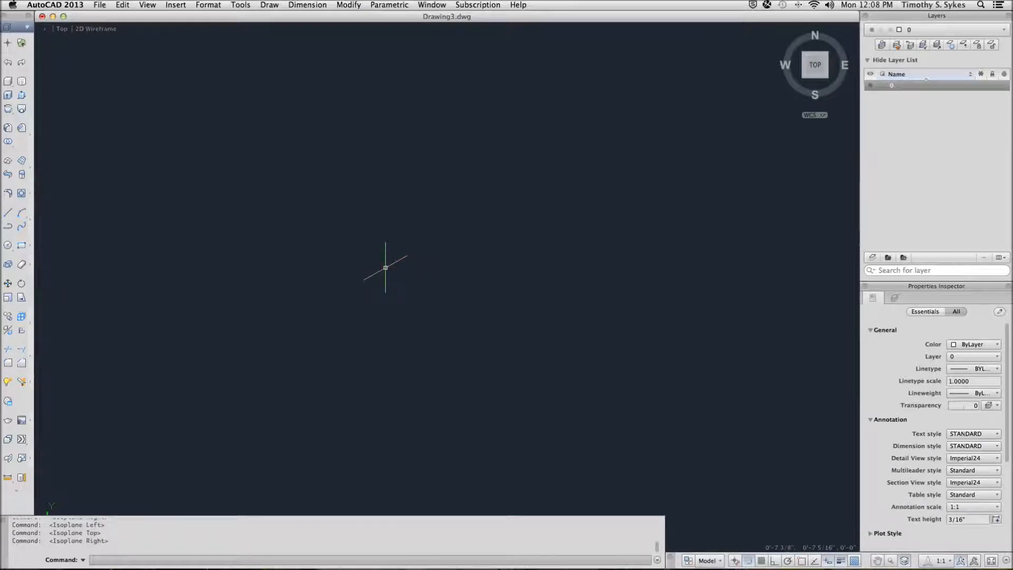
pyautogui.moveTo(684, 476)
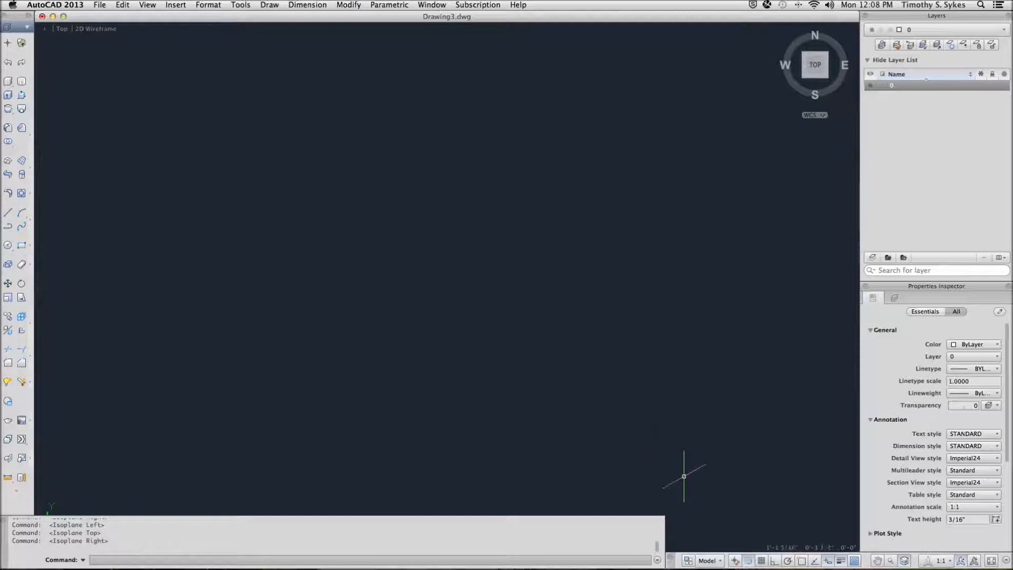
pyautogui.moveTo(773, 562)
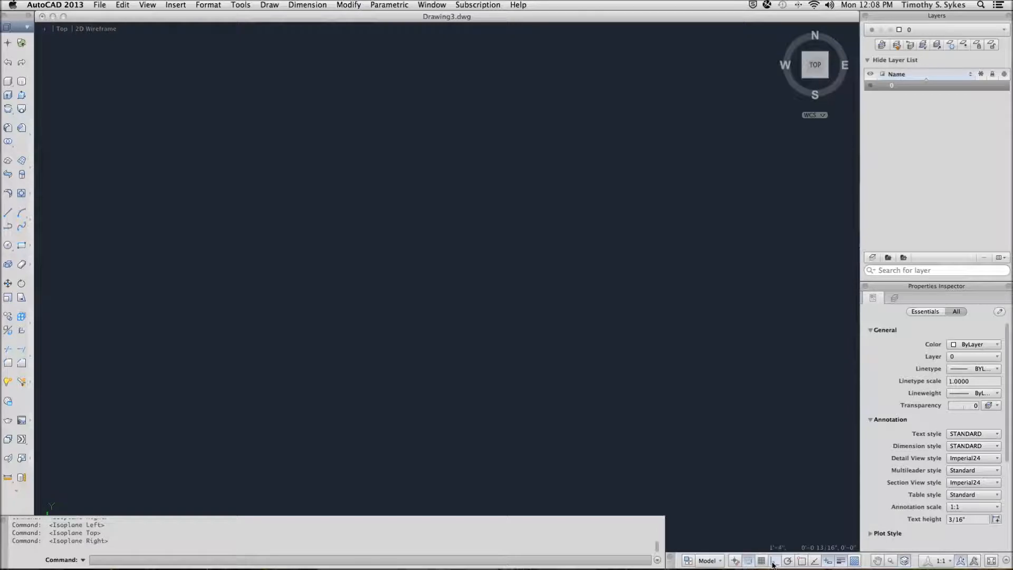
pyautogui.moveTo(761, 561)
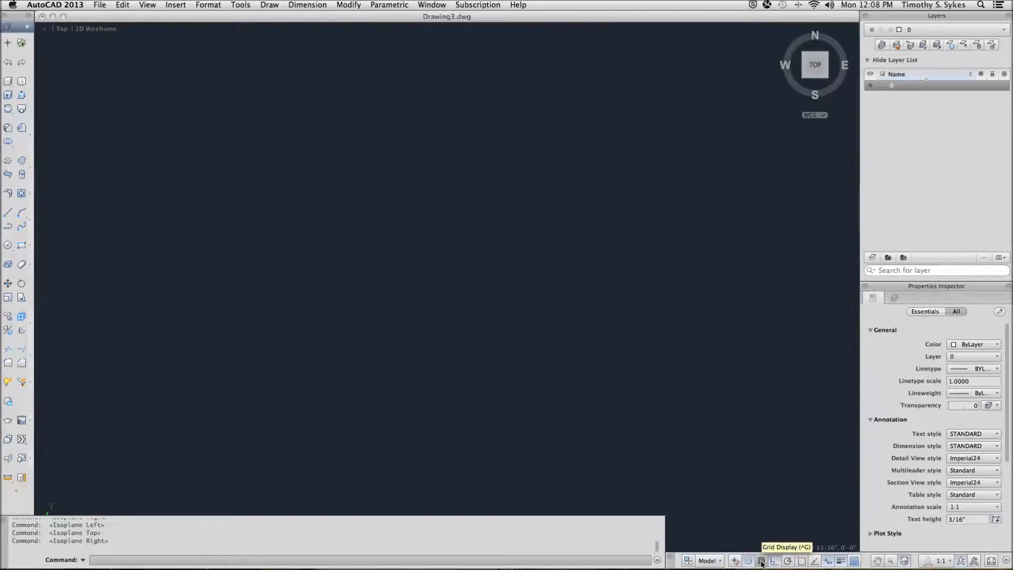
# Turn on Grid Display from the status bar and bring up Drafting Settings
pyautogui.click(762, 560)
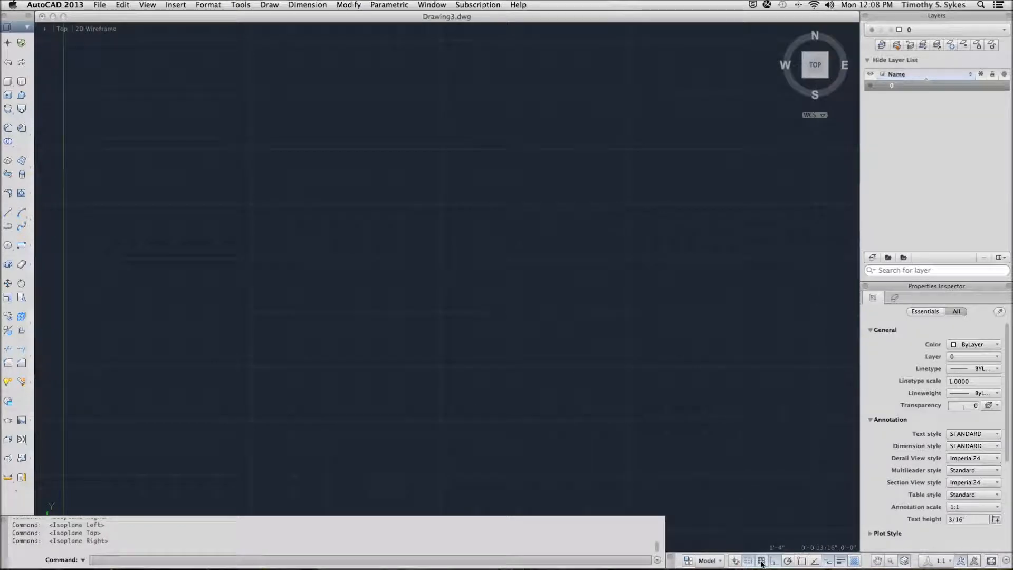
pyautogui.click(764, 560)
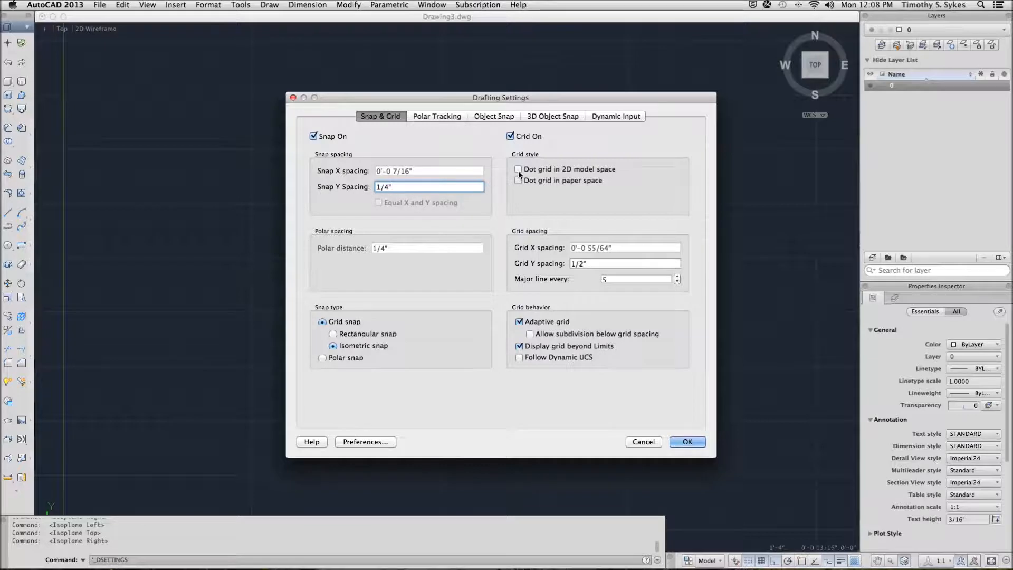
# Show the grid as dots in 2D model space and apply the settings
pyautogui.click(517, 169)
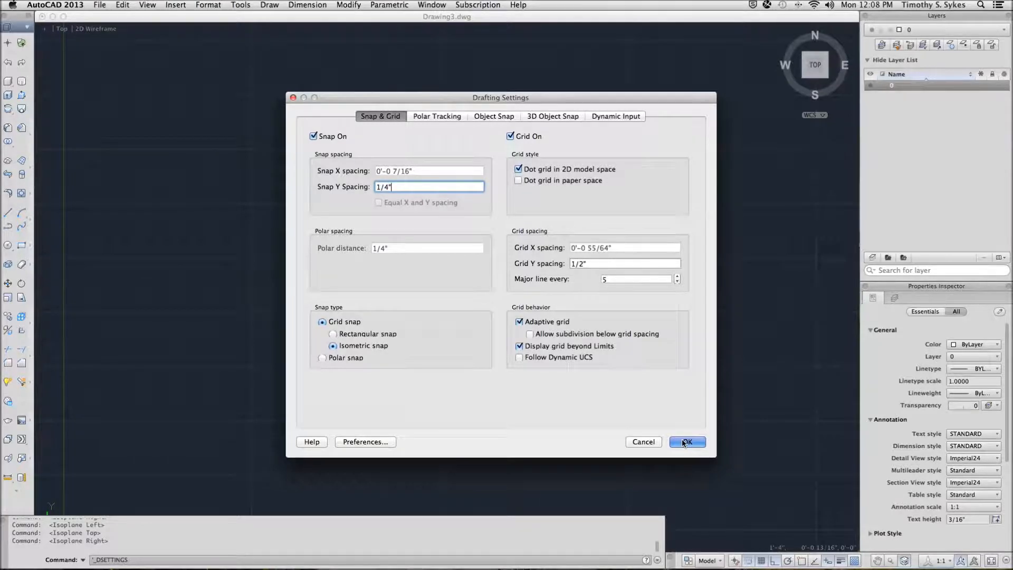
pyautogui.click(688, 441)
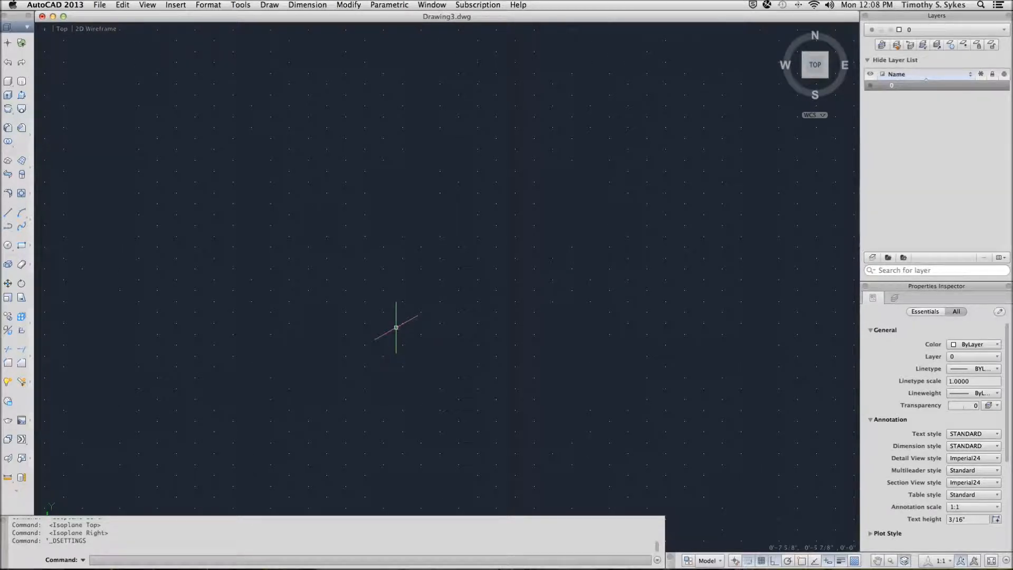
pyautogui.moveTo(436, 364)
pyautogui.write('L')
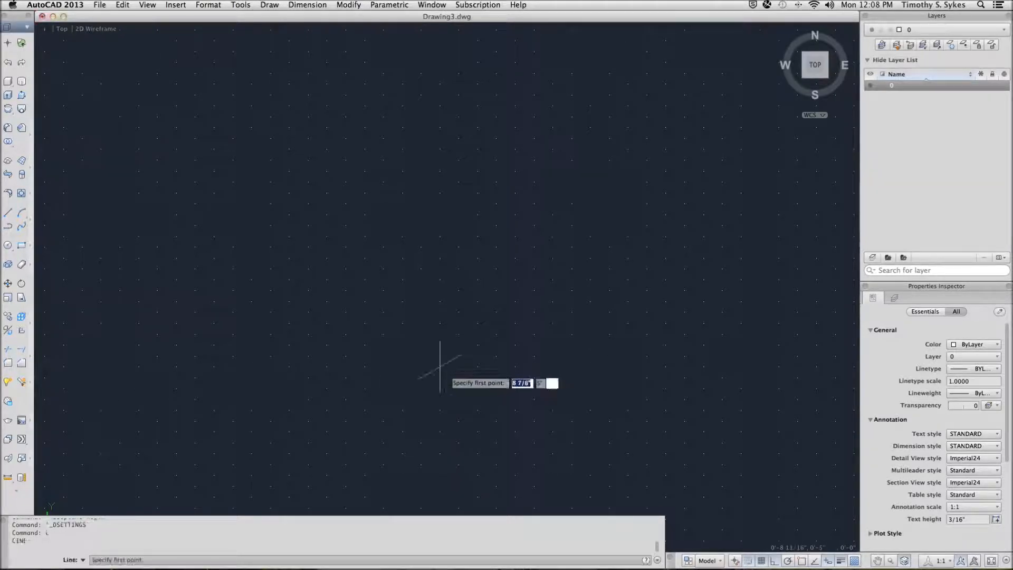
# Draw the first side face of the box as a parallelogram along isometric snap points
pyautogui.click(458, 378)
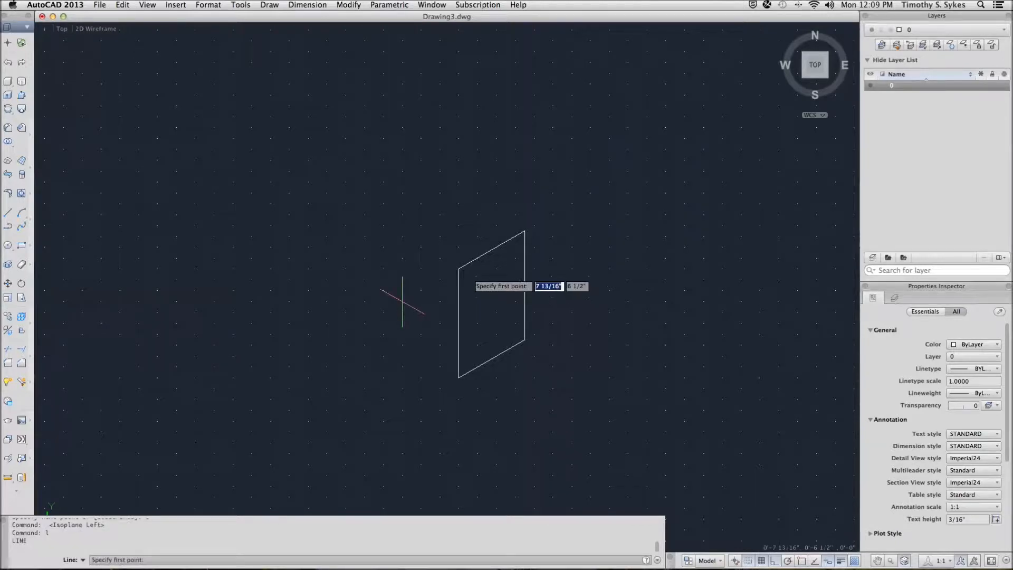
# Draw the second side face and the top face to complete the isometric box
pyautogui.click(457, 277)
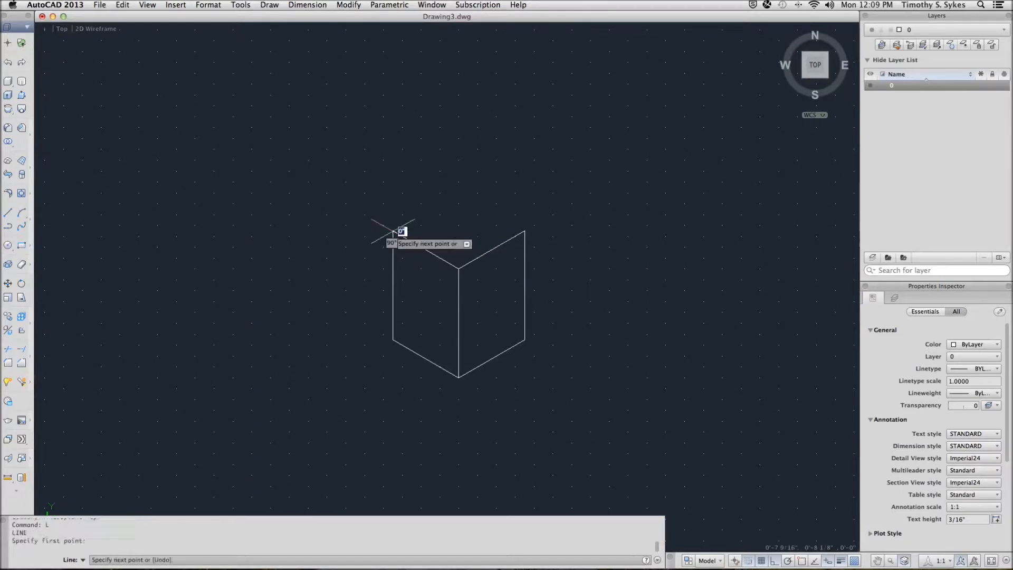
pyautogui.moveTo(410, 199)
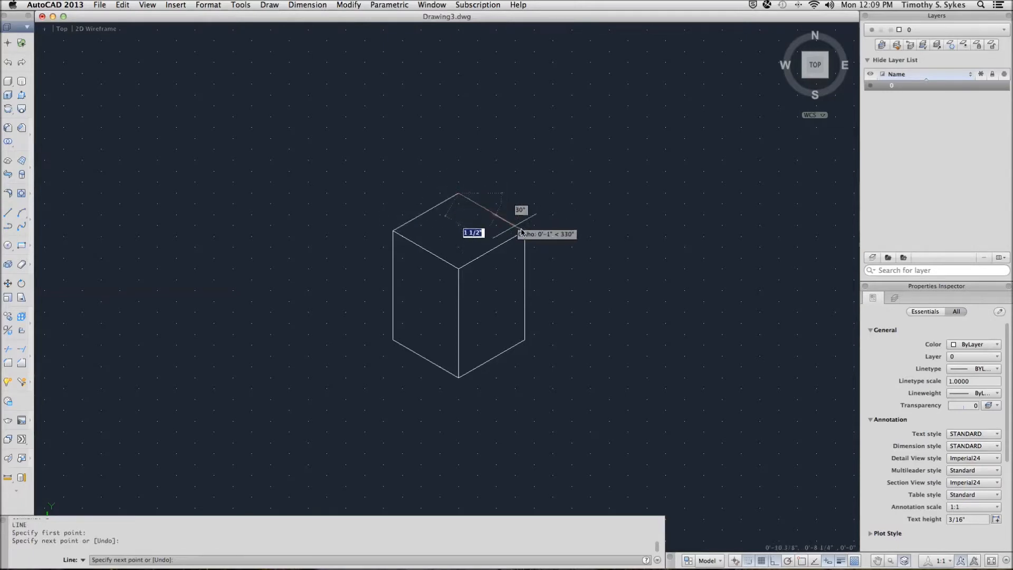
pyautogui.click(522, 228)
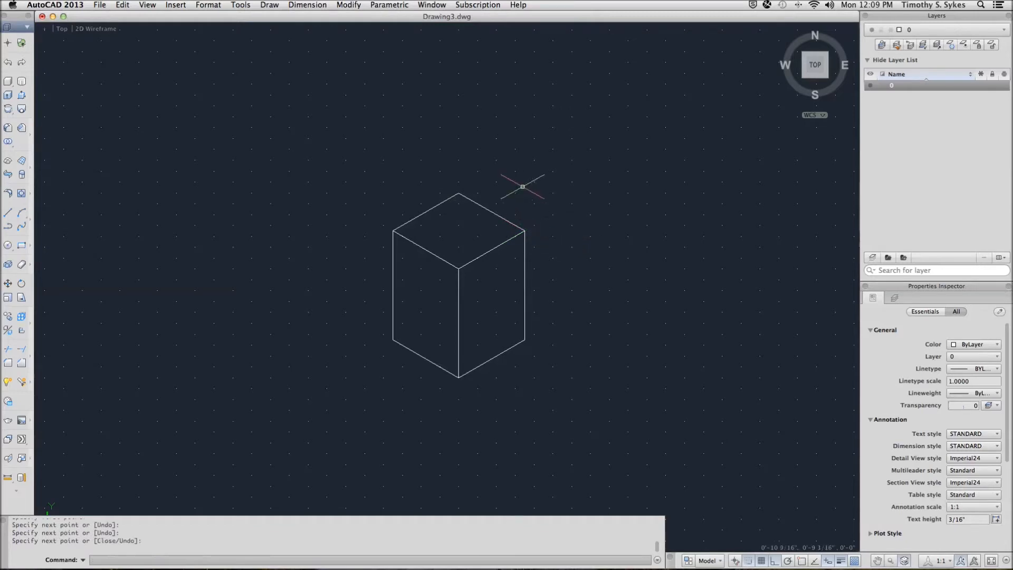
pyautogui.moveTo(222, 182)
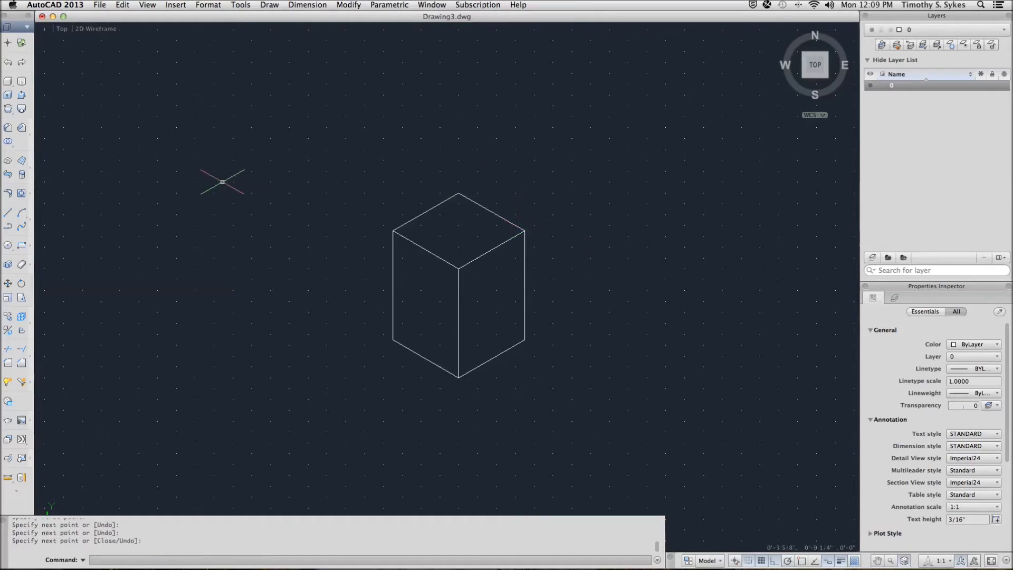